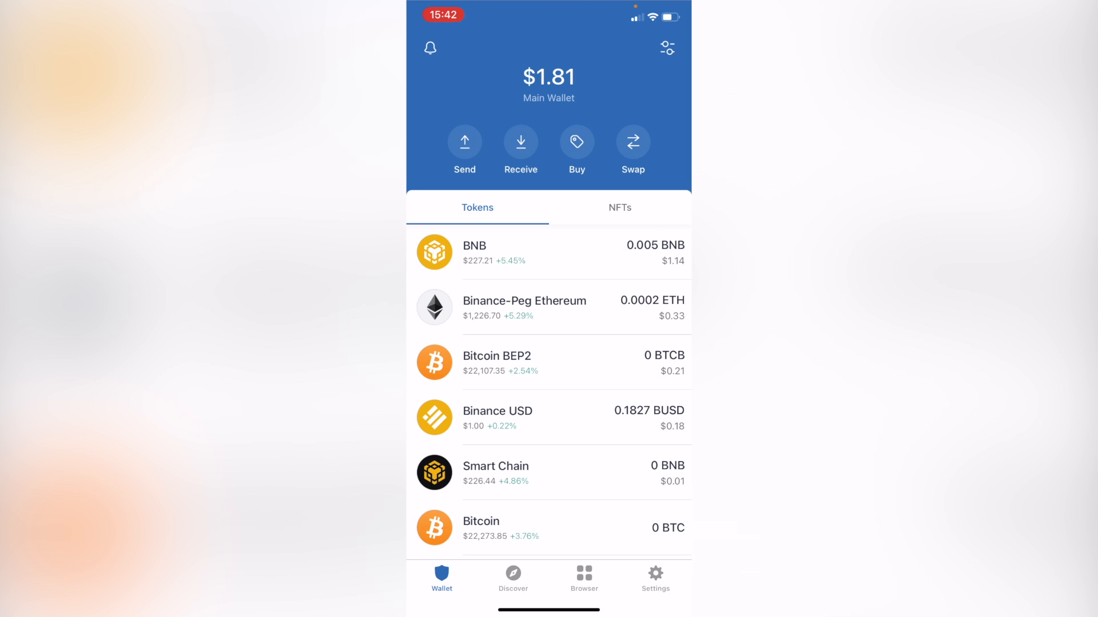
Step: From Settings > Wallets, reveal the Main Wallet's secret recovery phrase via Show Secret Phrase
{"action": "left_click", "coordinate": [654, 577]}
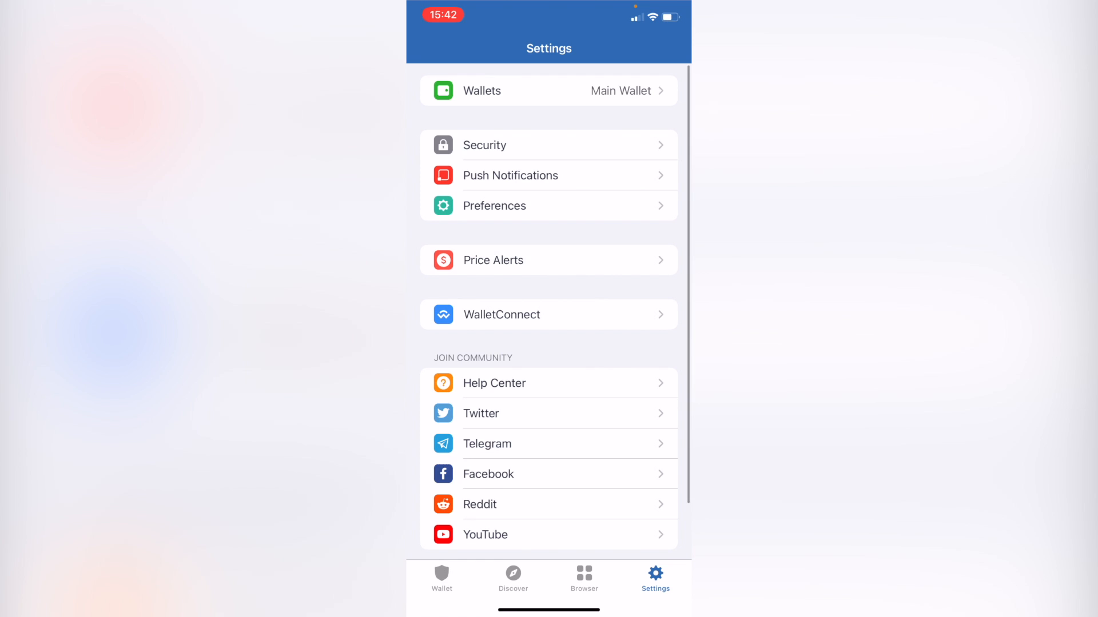
{"action": "left_click", "coordinate": [548, 90]}
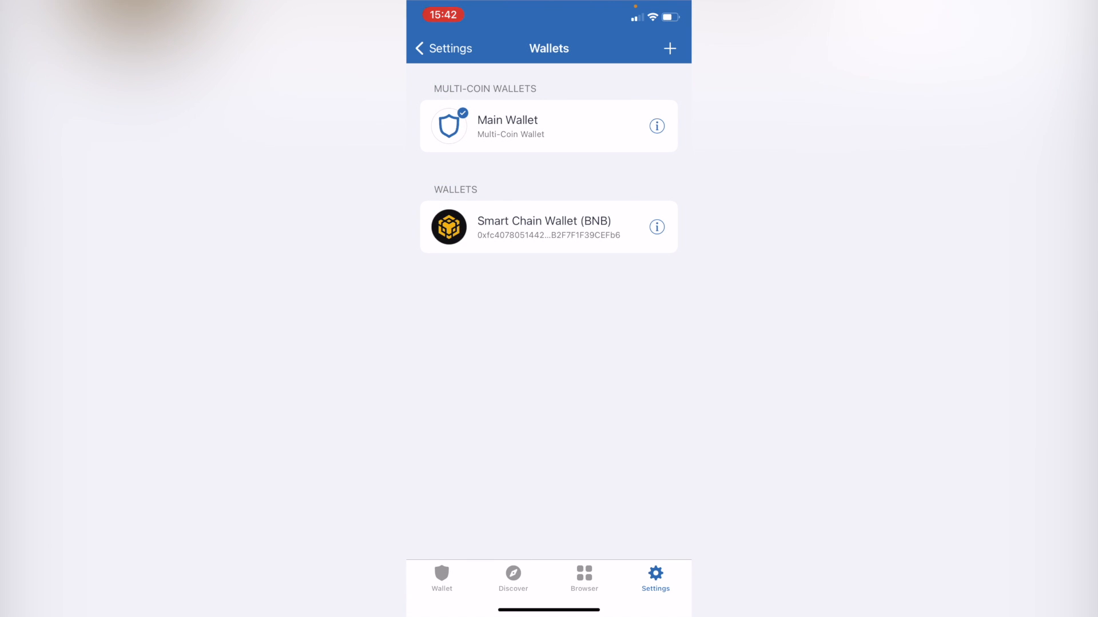
{"action": "left_click", "coordinate": [548, 126]}
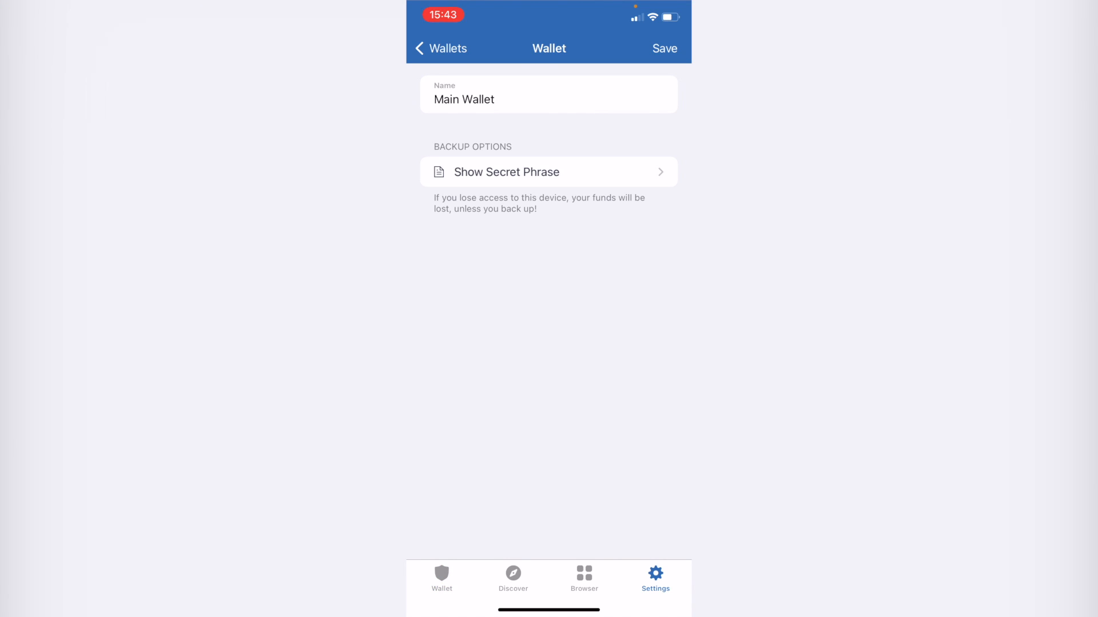
{"action": "left_click", "coordinate": [548, 172]}
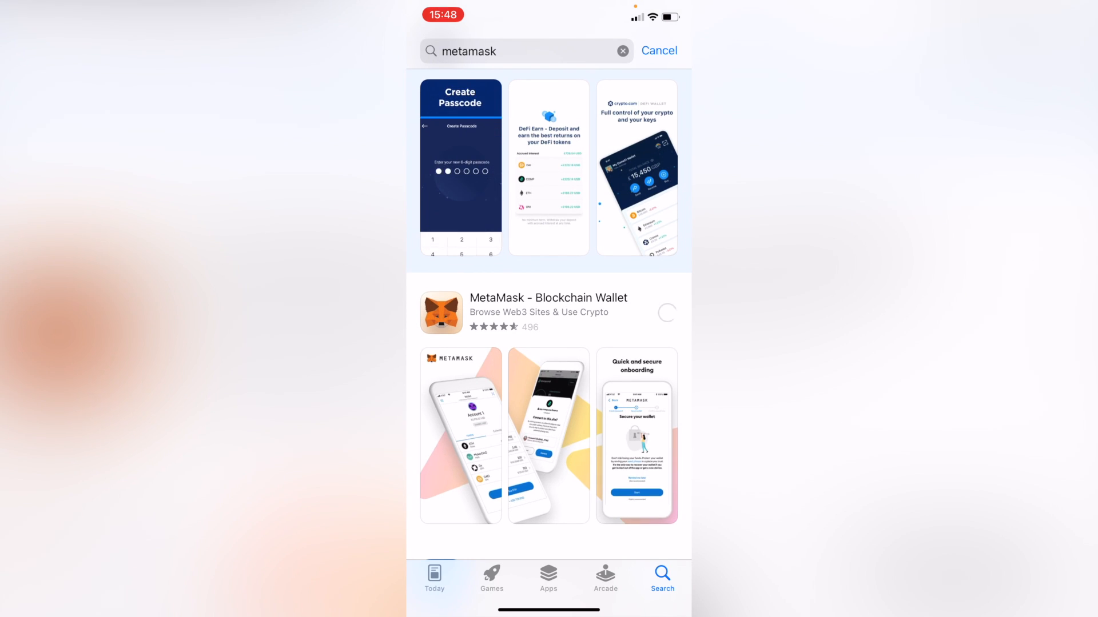
Step: Install MetaMask - Blockchain Wallet from the App Store and launch it
{"action": "left_click", "coordinate": [665, 312]}
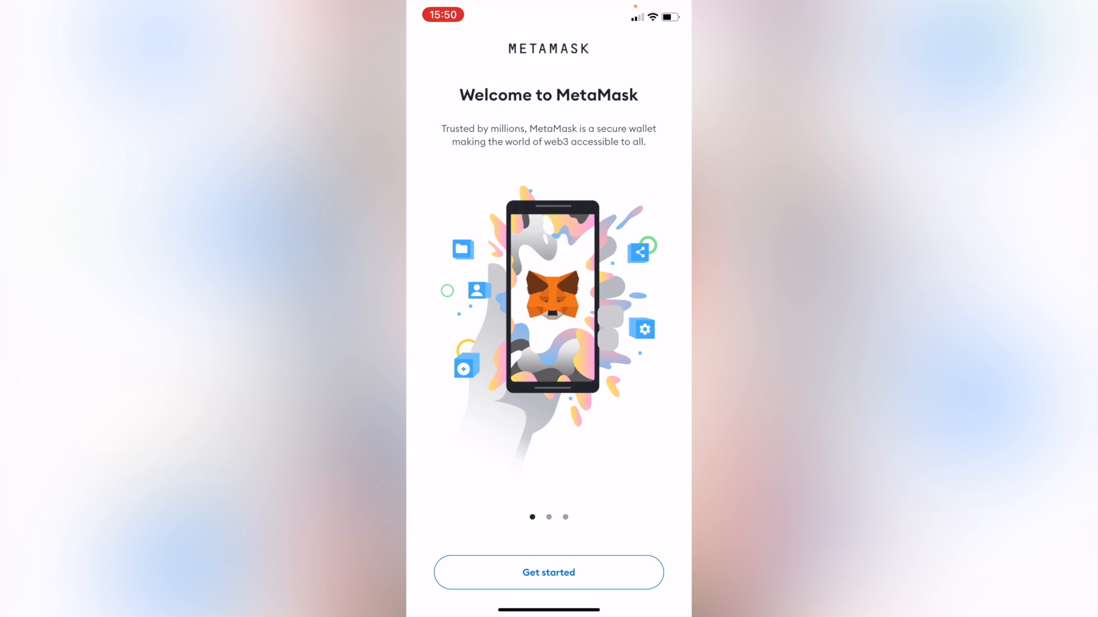
Step: Start MetaMask setup choosing Import using Secret Recovery Phrase and answer the usage data prompt
{"action": "left_click", "coordinate": [547, 571]}
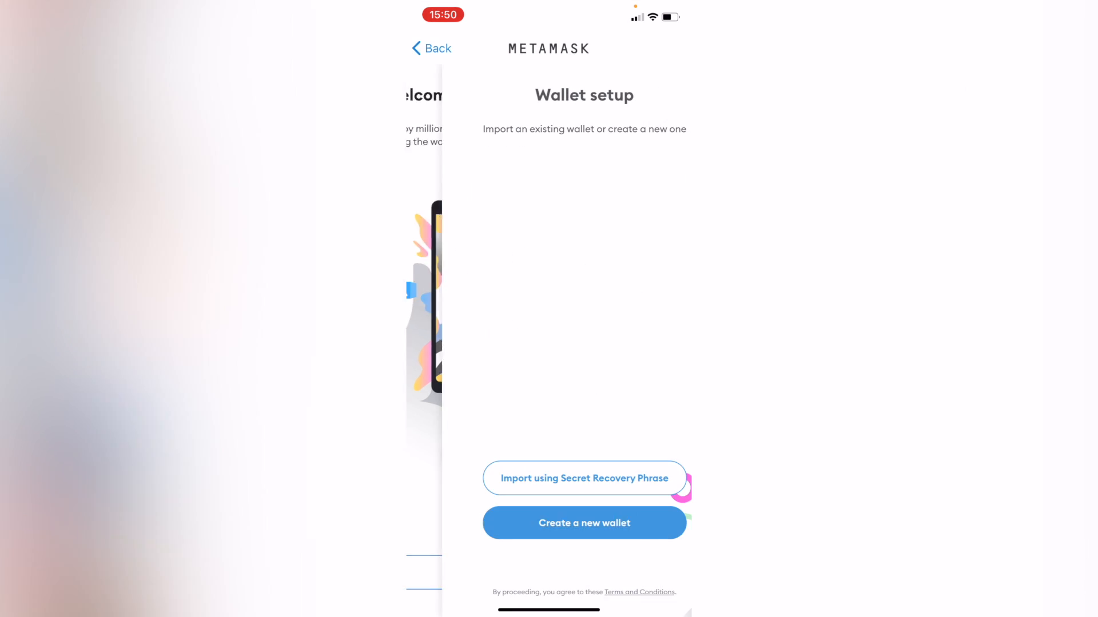
{"action": "left_click", "coordinate": [584, 523]}
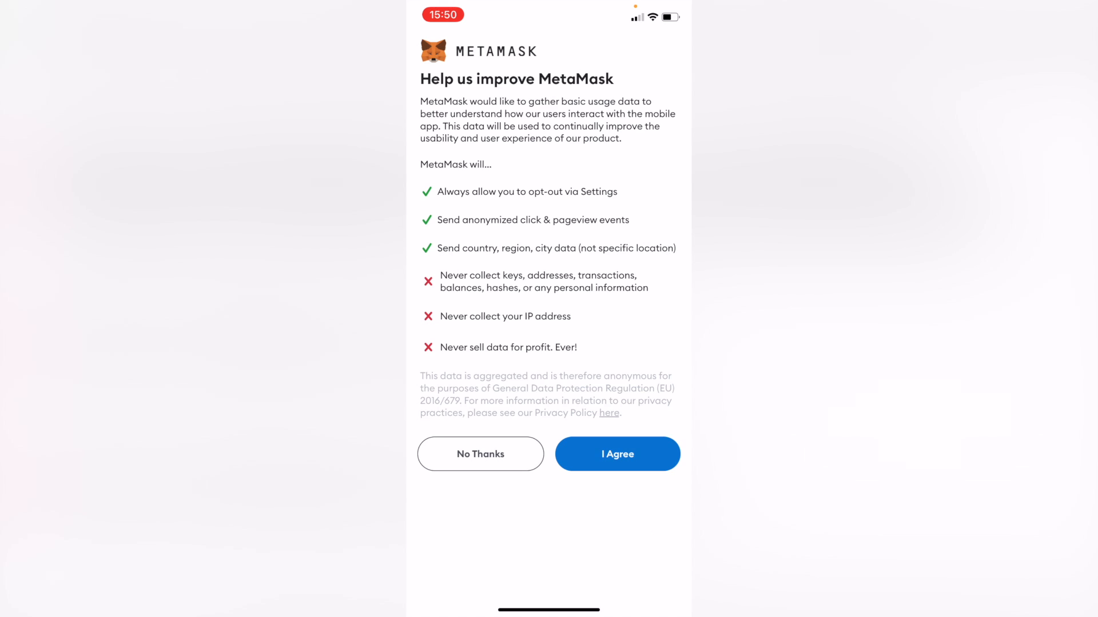
{"action": "left_click", "coordinate": [616, 454]}
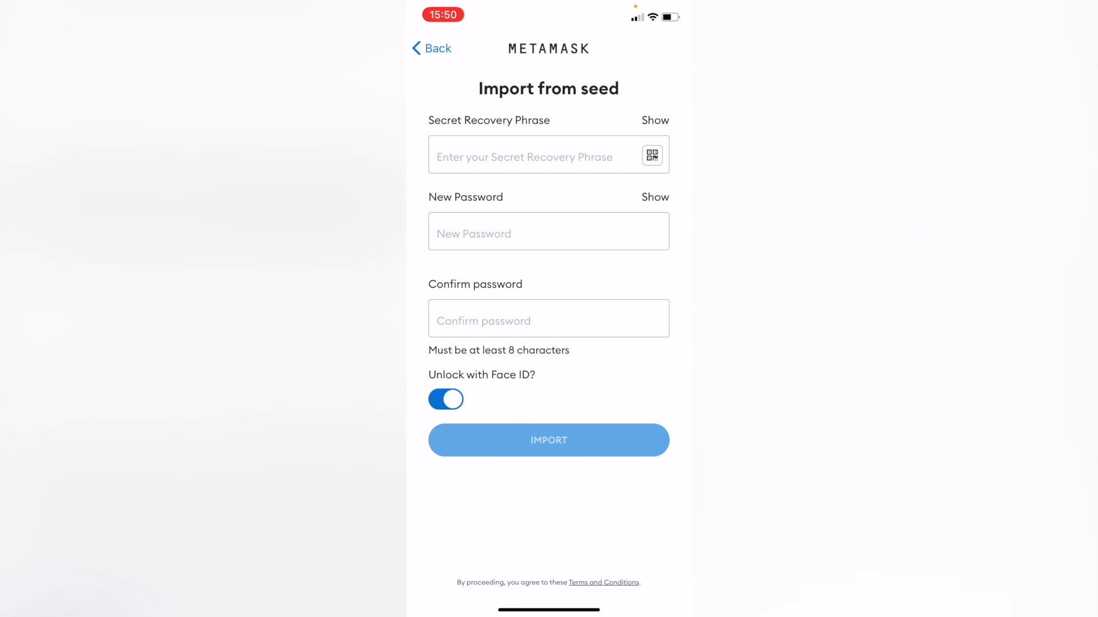
Step: Enter the recovery phrase, new password and confirmation, then import the wallet as Account 1
{"action": "left_click", "coordinate": [532, 155]}
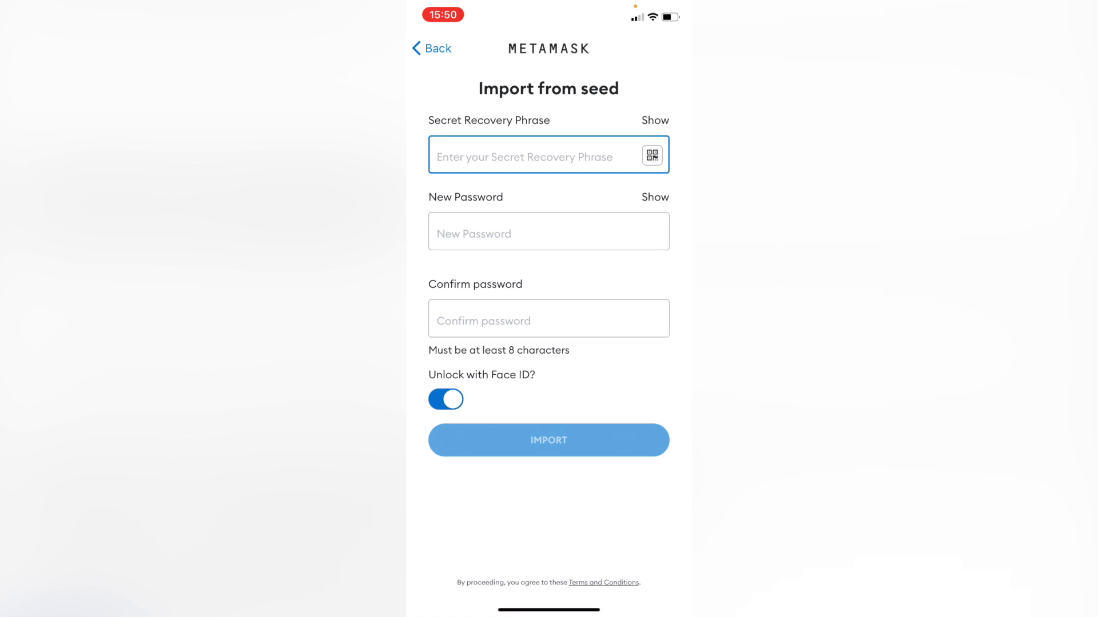
{"action": "left_click", "coordinate": [539, 154]}
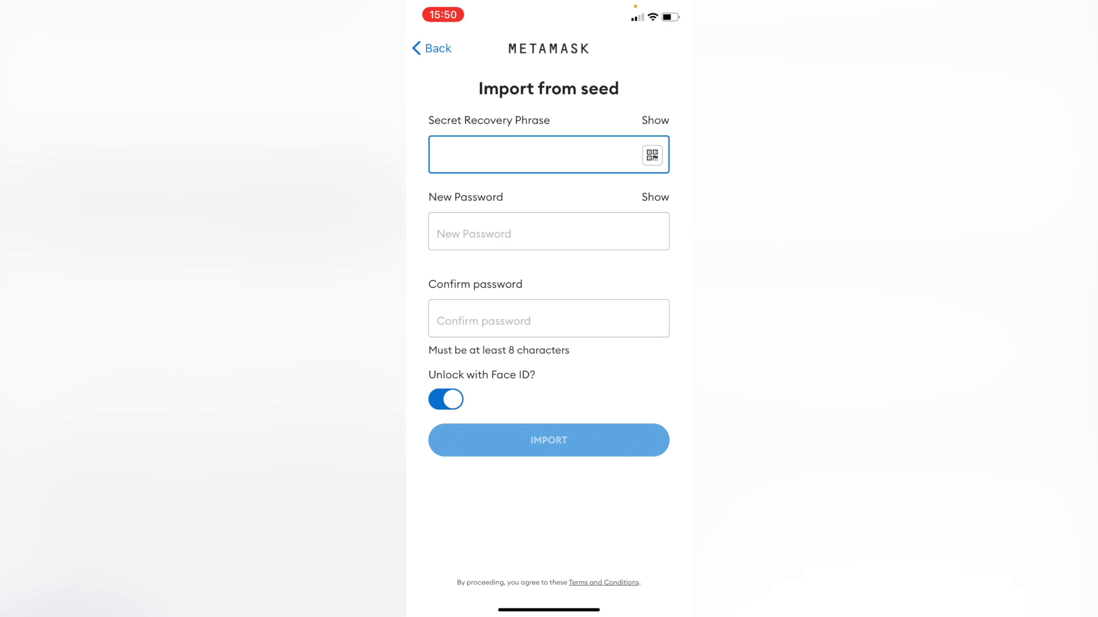
{"action": "left_click", "coordinate": [548, 231]}
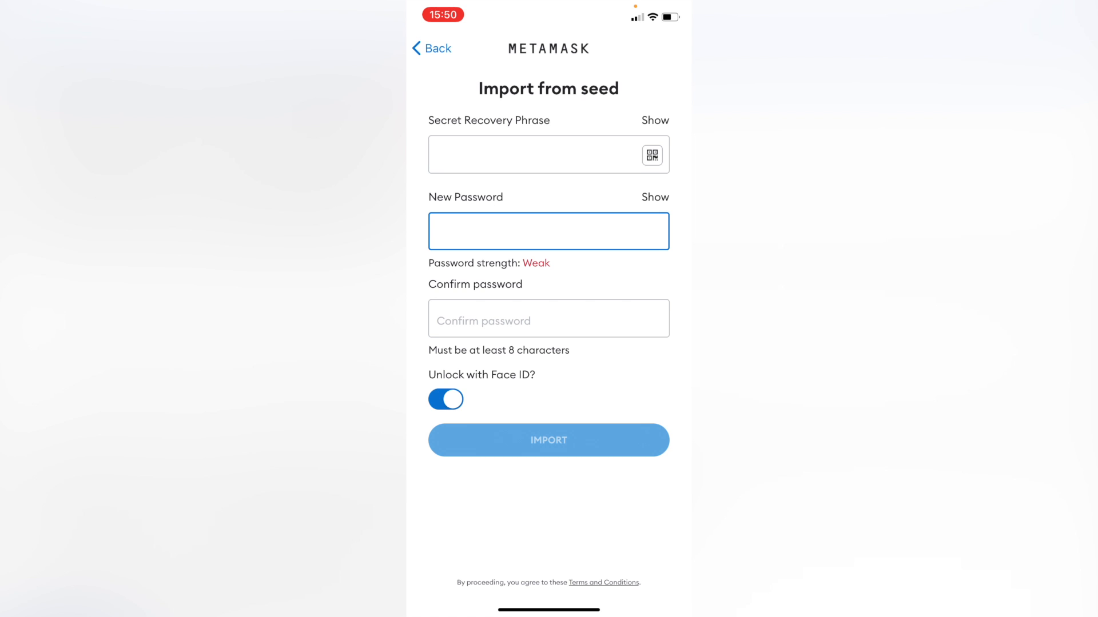
{"action": "left_click", "coordinate": [548, 319]}
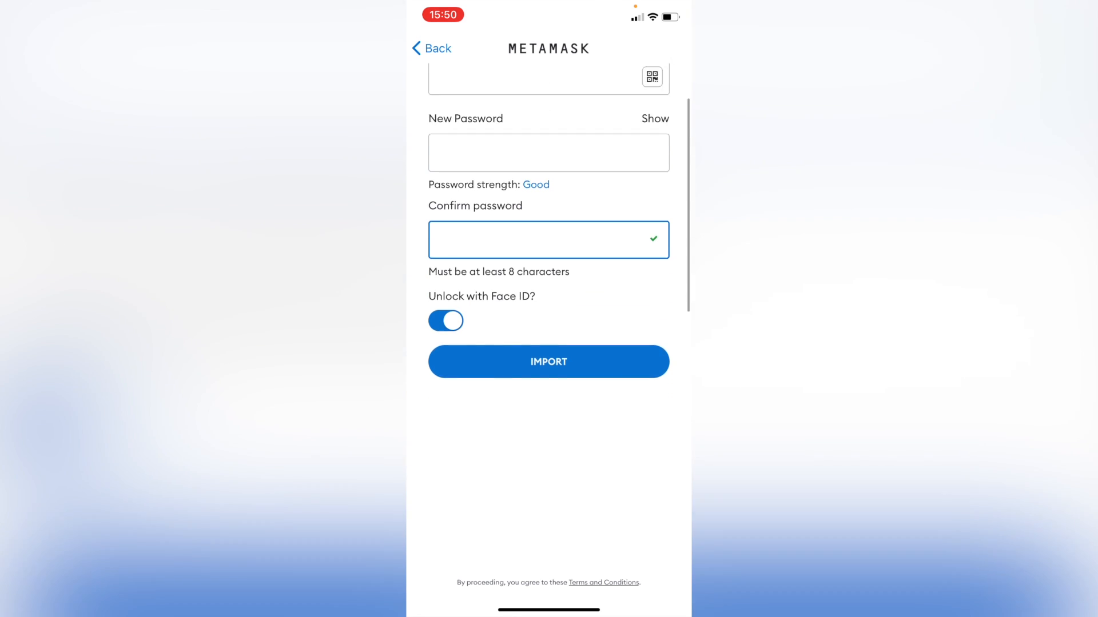
{"action": "scroll", "scroll_direction": "up", "scroll_amount": 3}
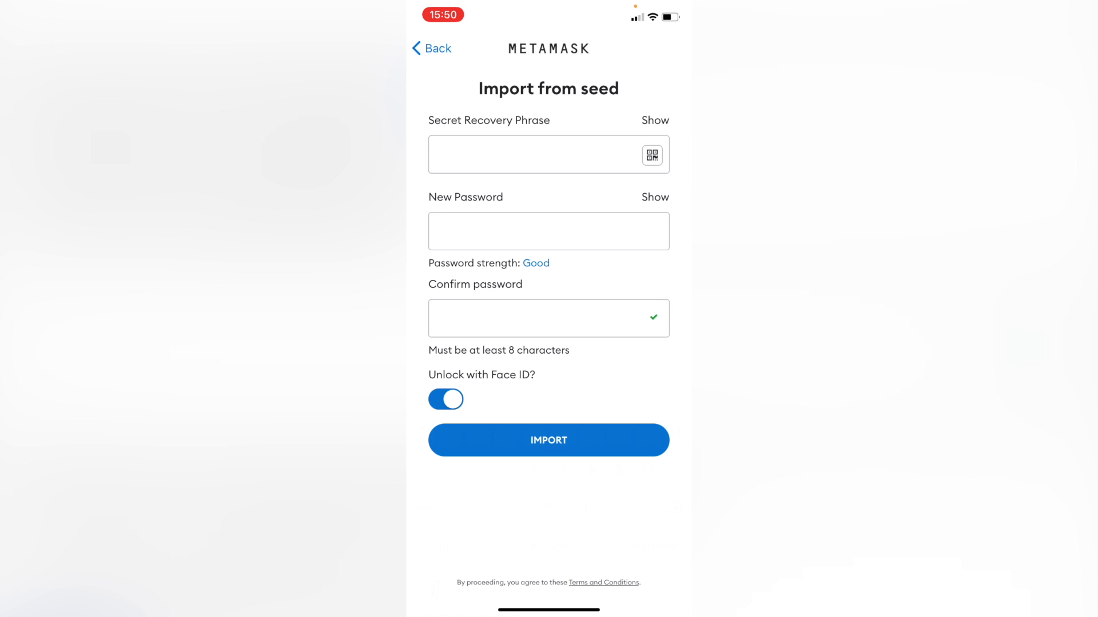
{"action": "left_click", "coordinate": [547, 439]}
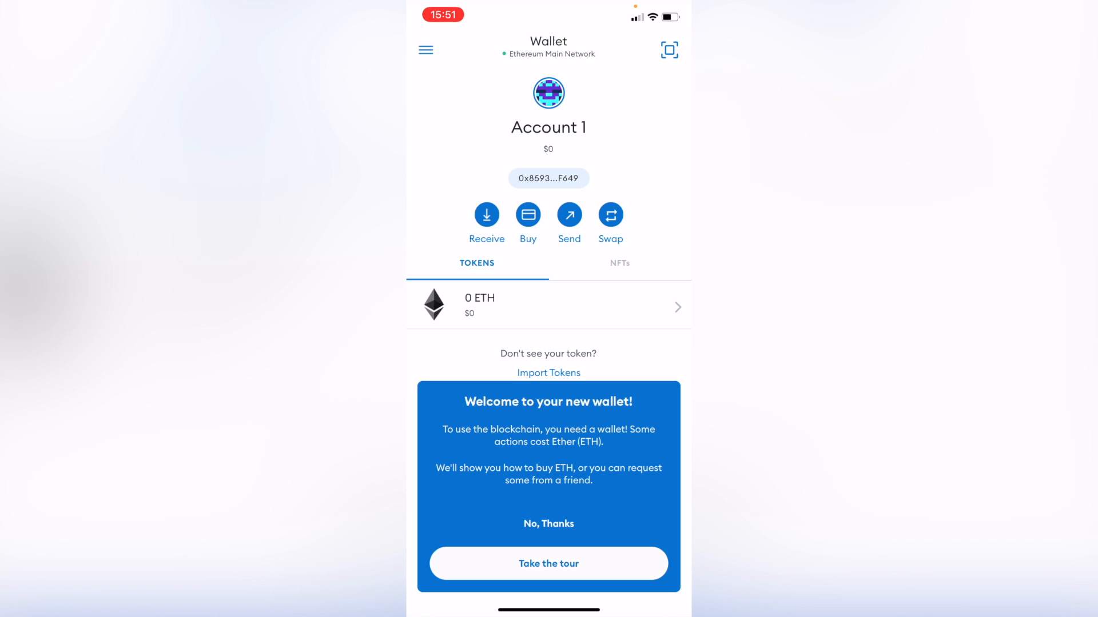
Step: Add the Smart Chain network (RPC URL, chain ID 56, symbol BNB) so Account 1 shows its BNB balance
{"action": "left_click", "coordinate": [547, 524]}
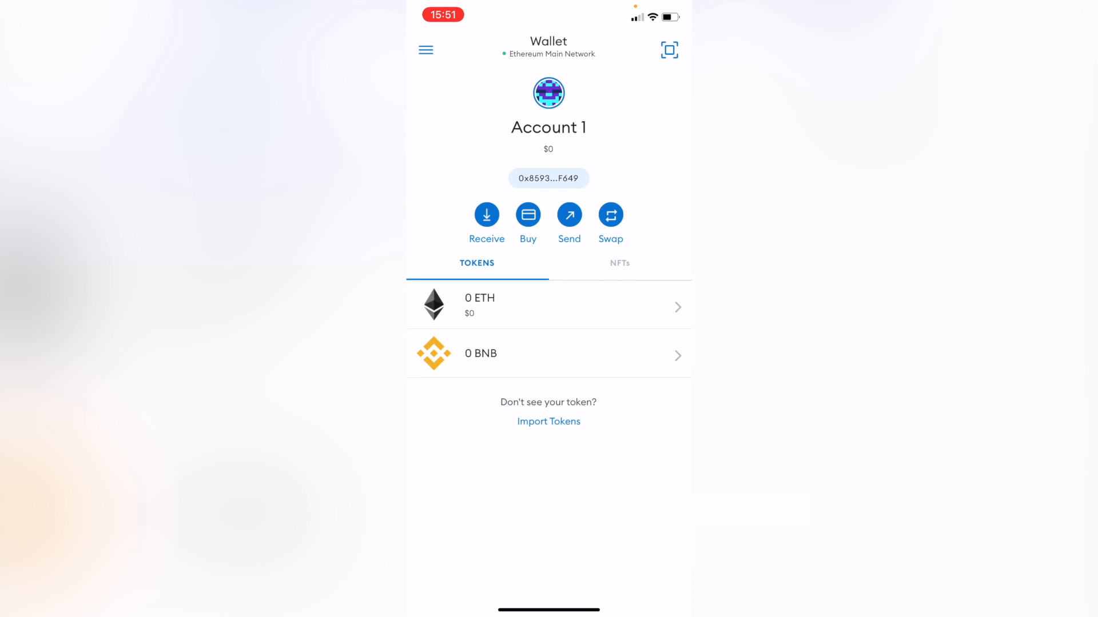
{"action": "left_click", "coordinate": [548, 53]}
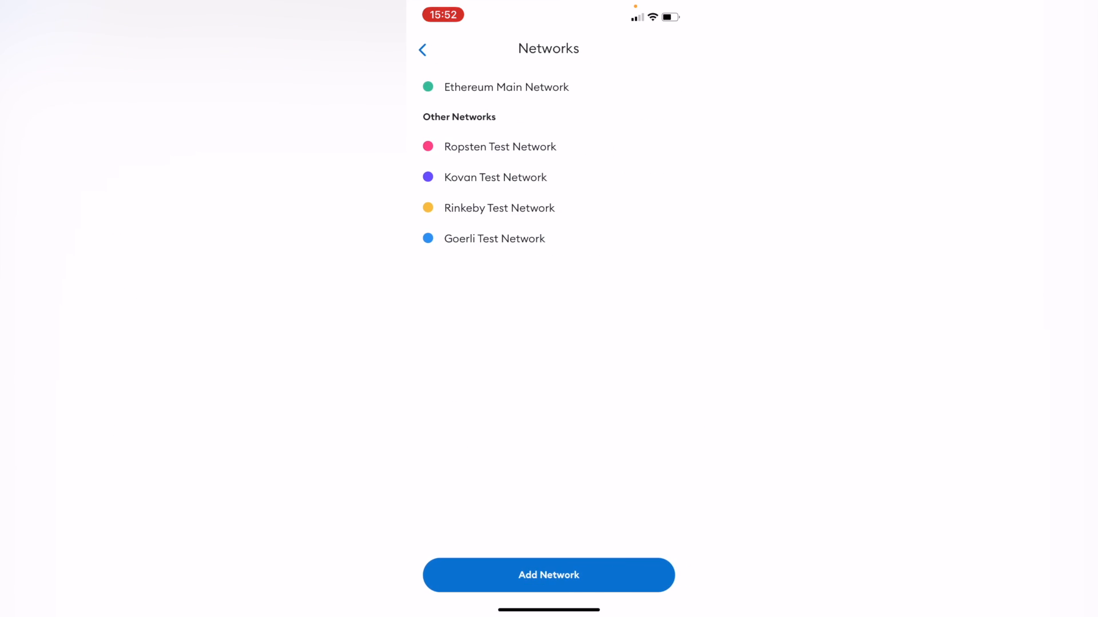
{"action": "left_click", "coordinate": [548, 575]}
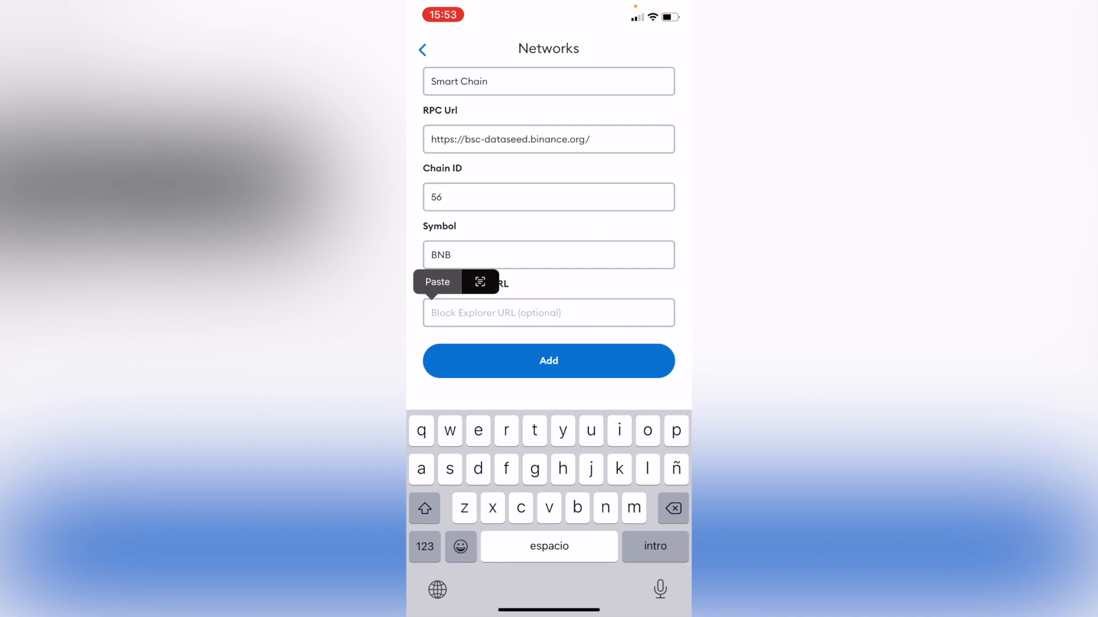
{"action": "left_click", "coordinate": [548, 360]}
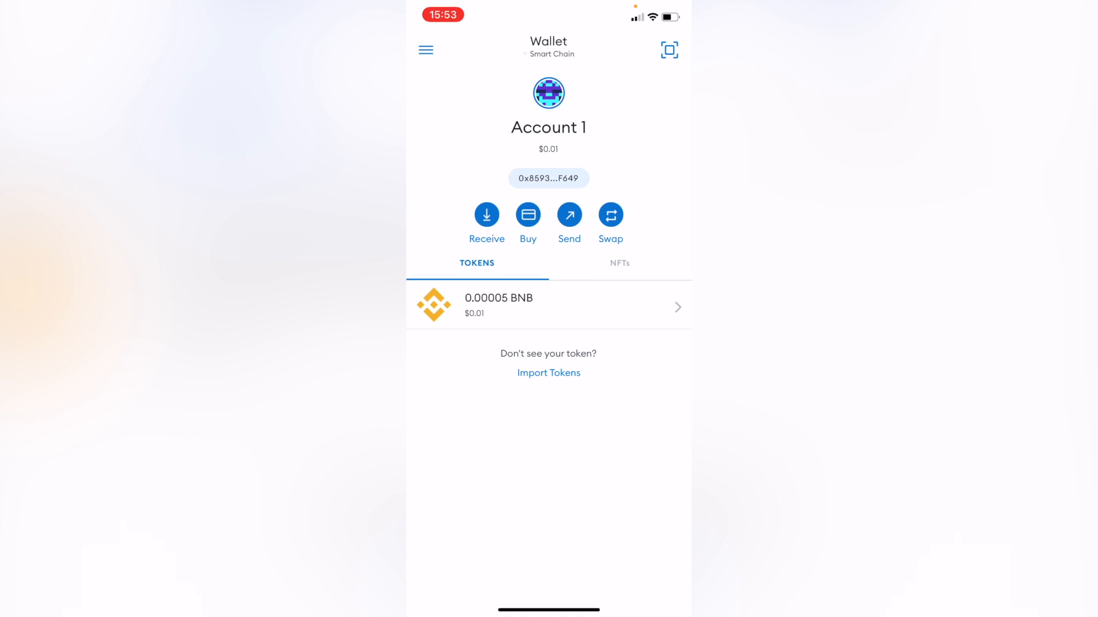